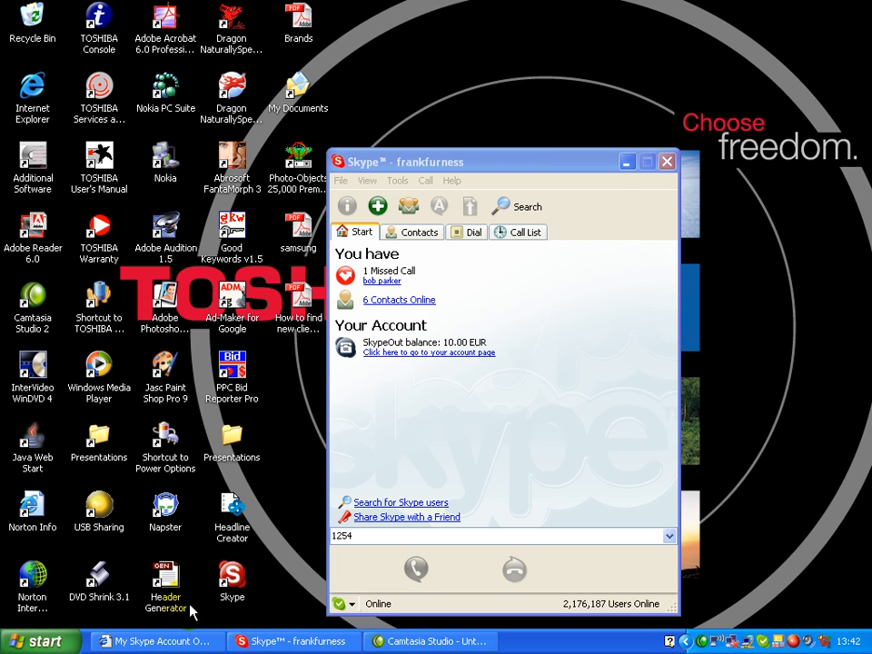
mouse_move(747, 153)
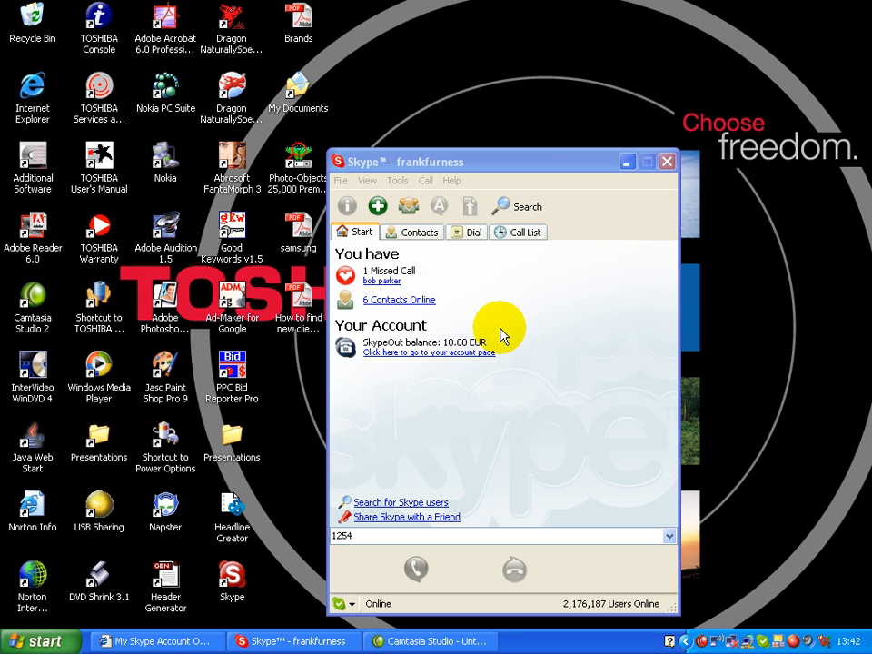
mouse_move(463, 269)
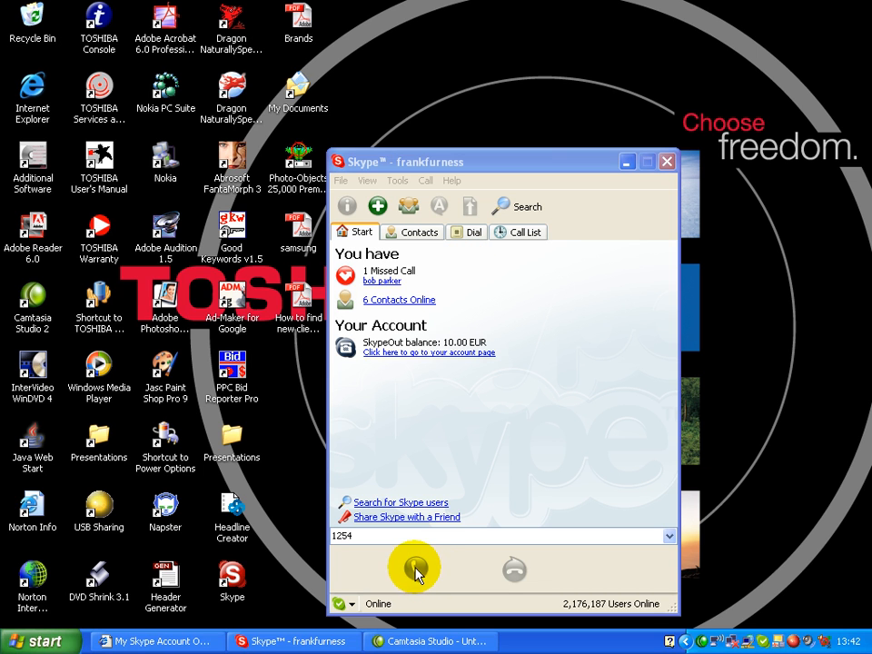
- Use the green Call button with no contact selected to show the Contacts list
left_click(420, 233)
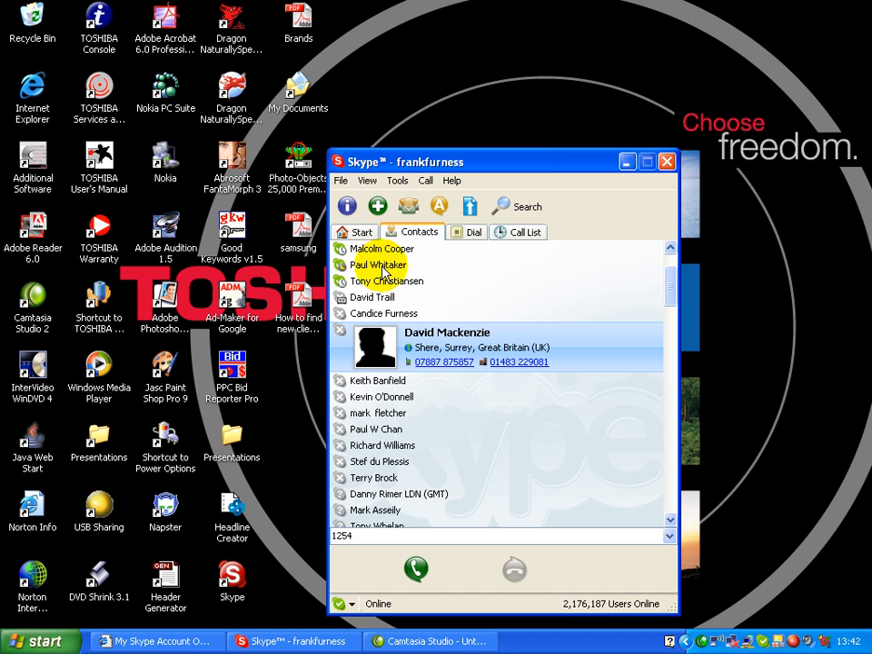
mouse_move(414, 305)
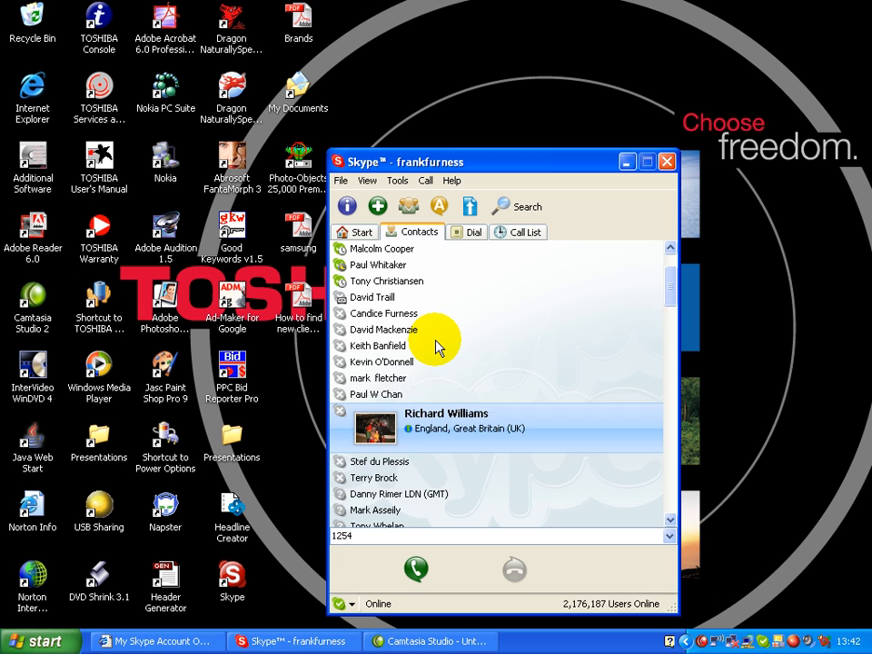
scroll("down", 3)
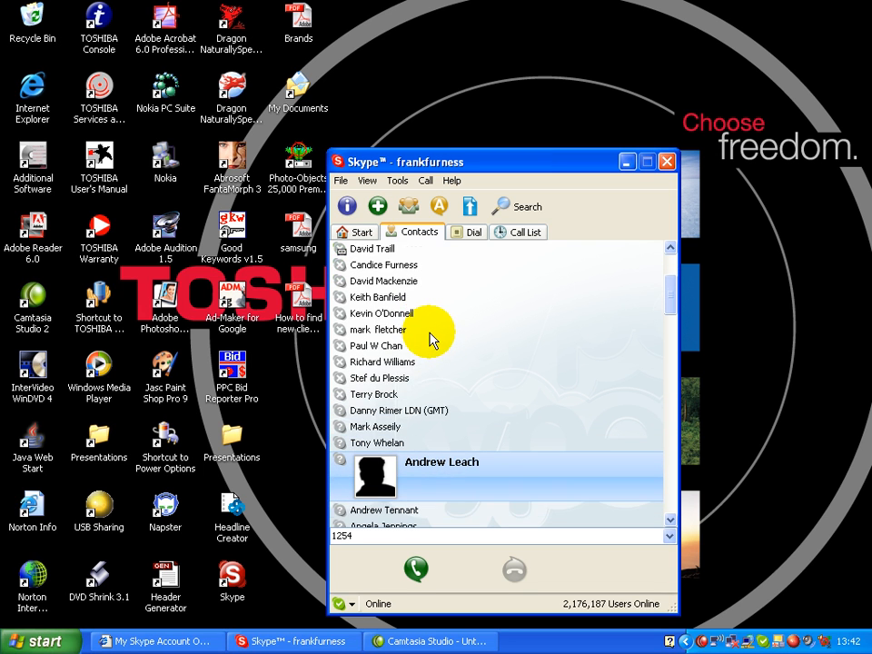
scroll("down", 3)
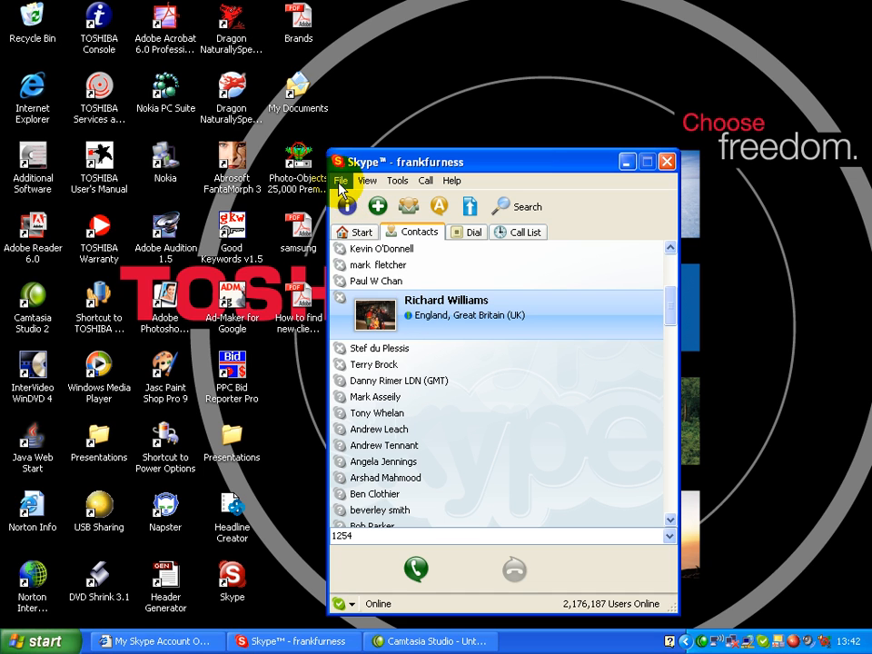
- View Your Personal Profile from the File menu and cancel without changes
left_click(342, 179)
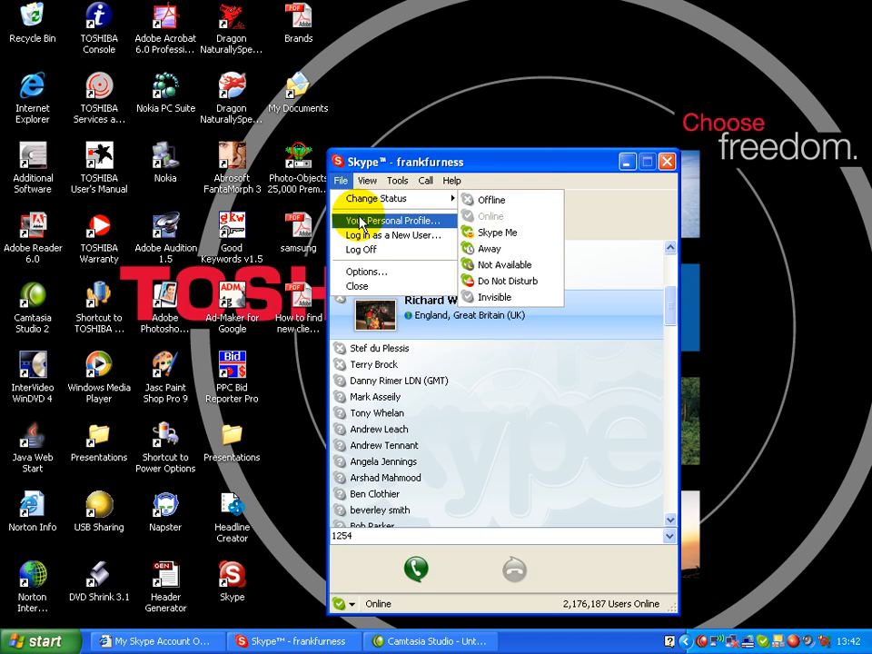
left_click(391, 222)
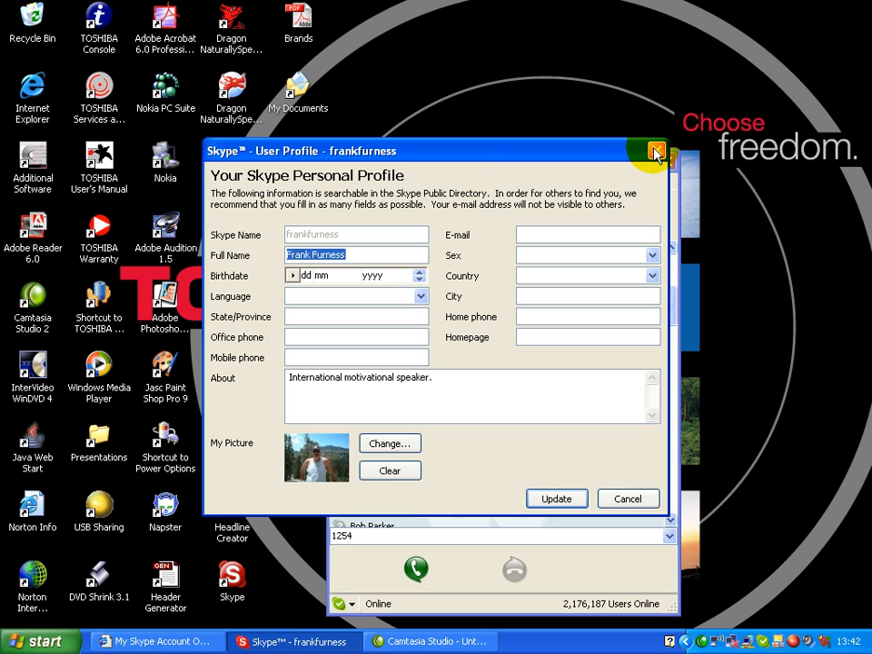
left_click(656, 151)
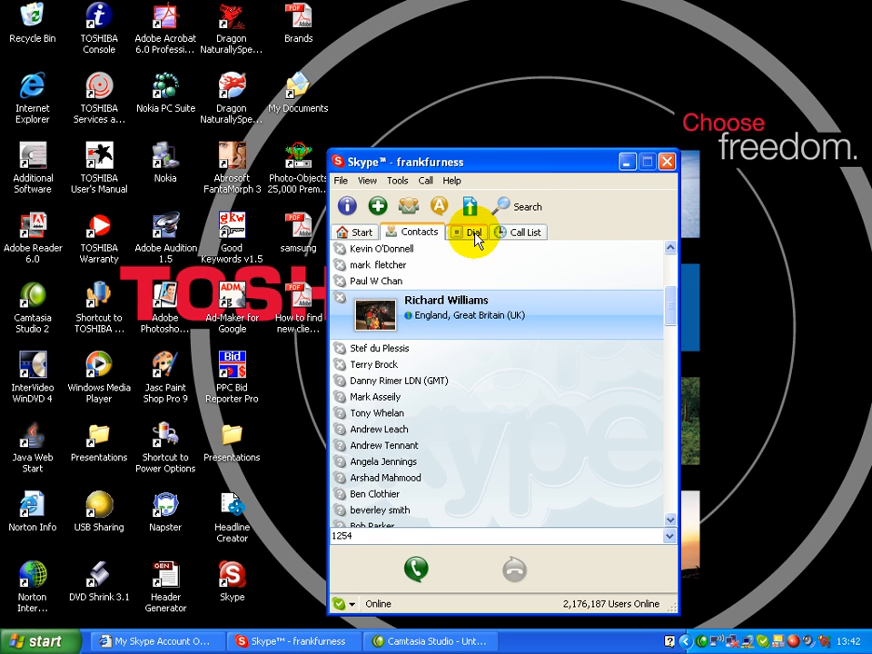
- Show the Dial pad, then the Call List of recent calls
left_click(472, 232)
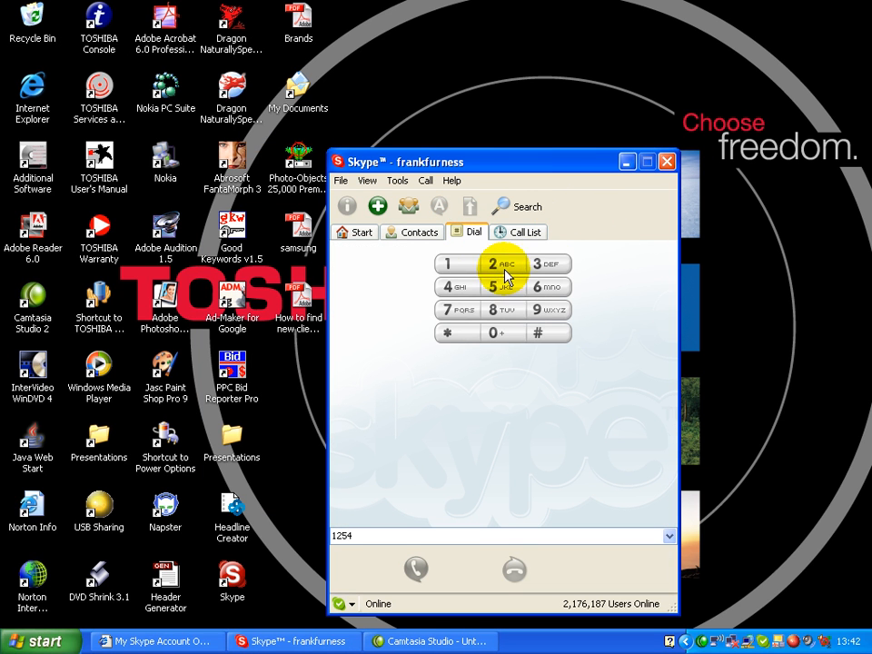
left_click(517, 233)
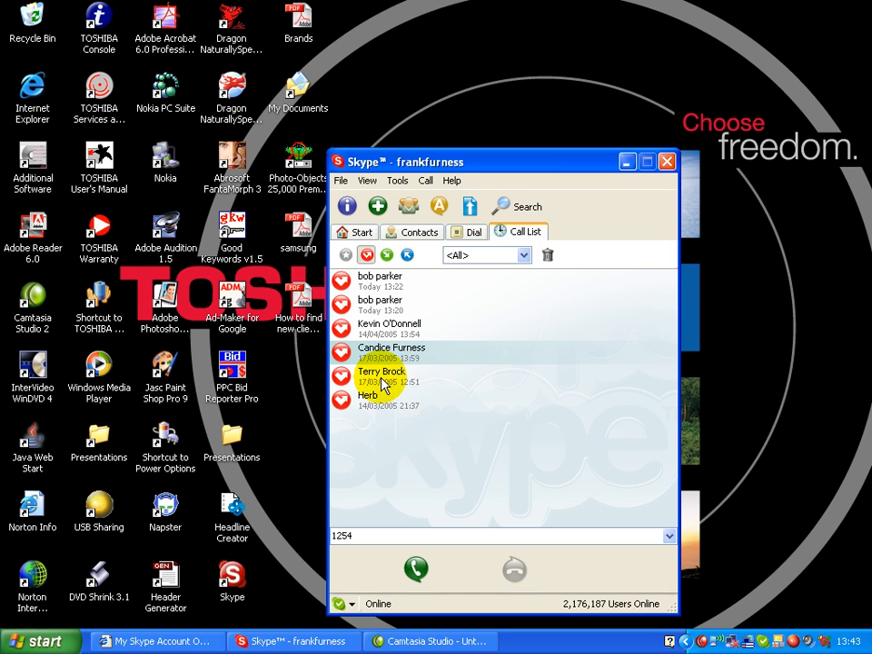
left_click(391, 370)
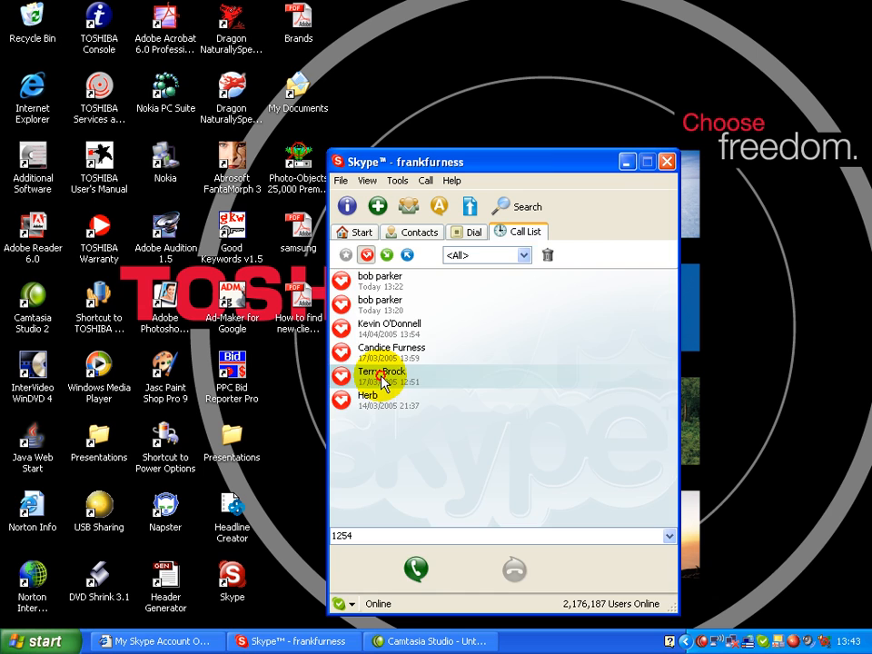
double_click(382, 374)
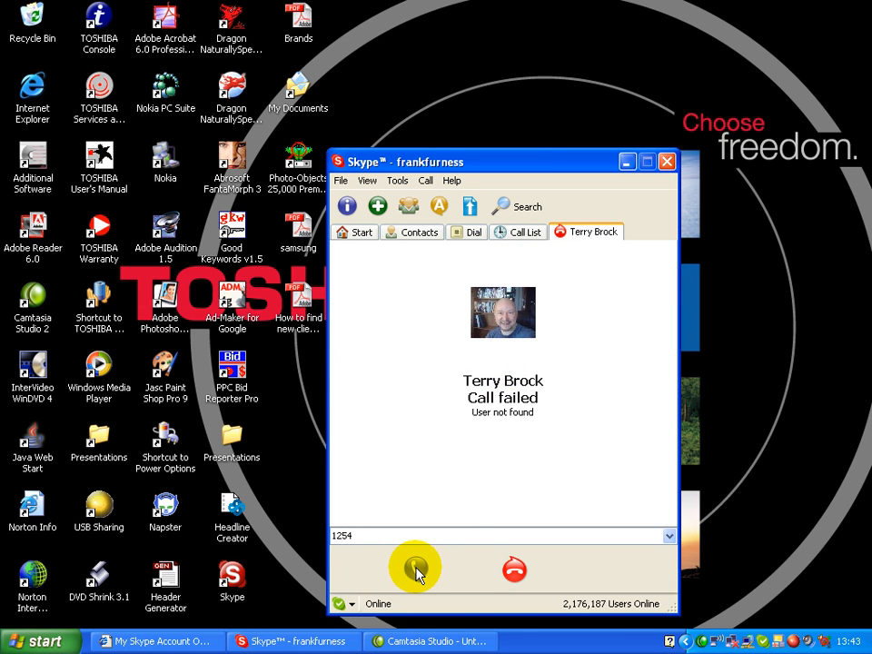
left_click(518, 232)
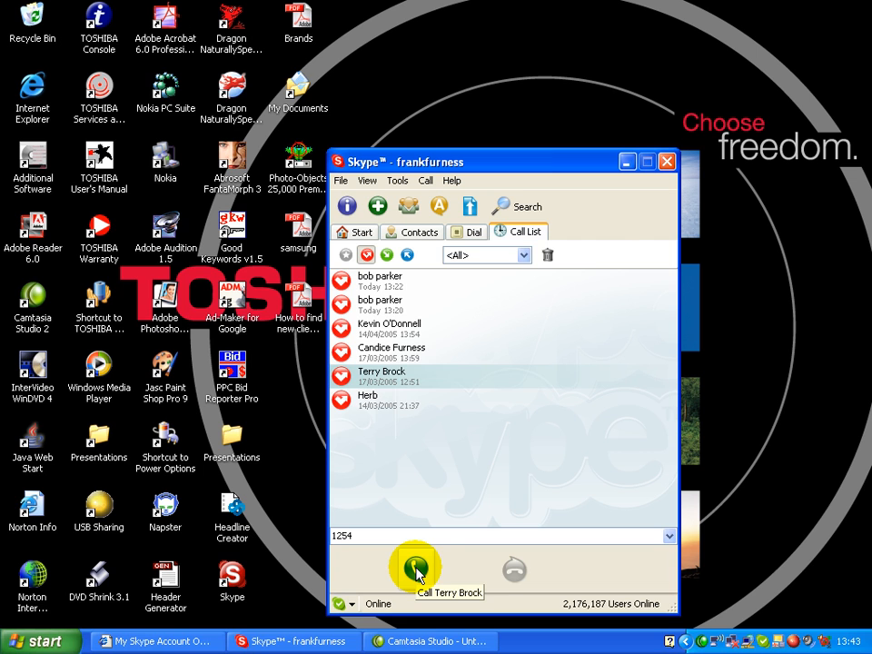
left_click(415, 567)
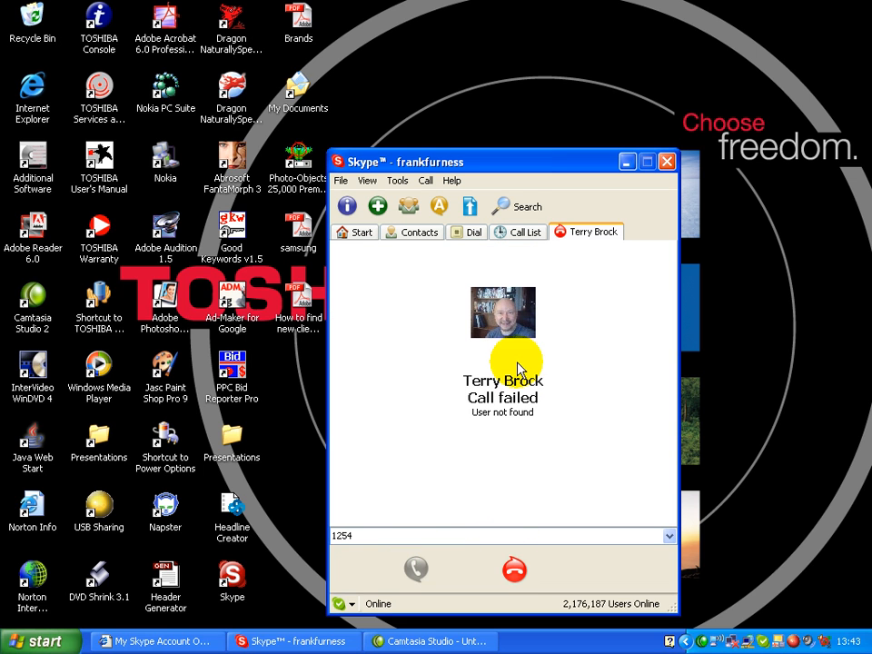
left_click(518, 232)
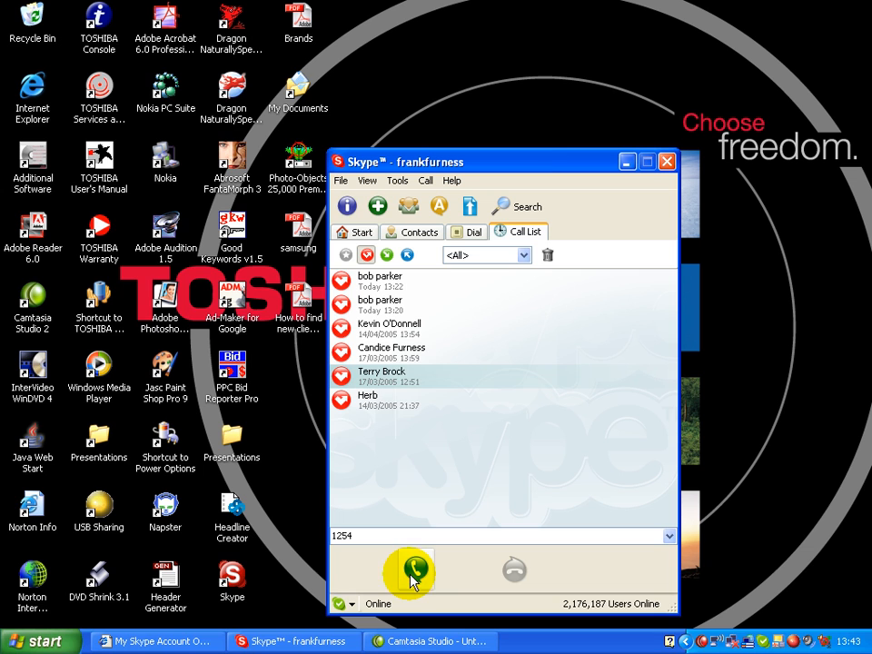
mouse_move(534, 500)
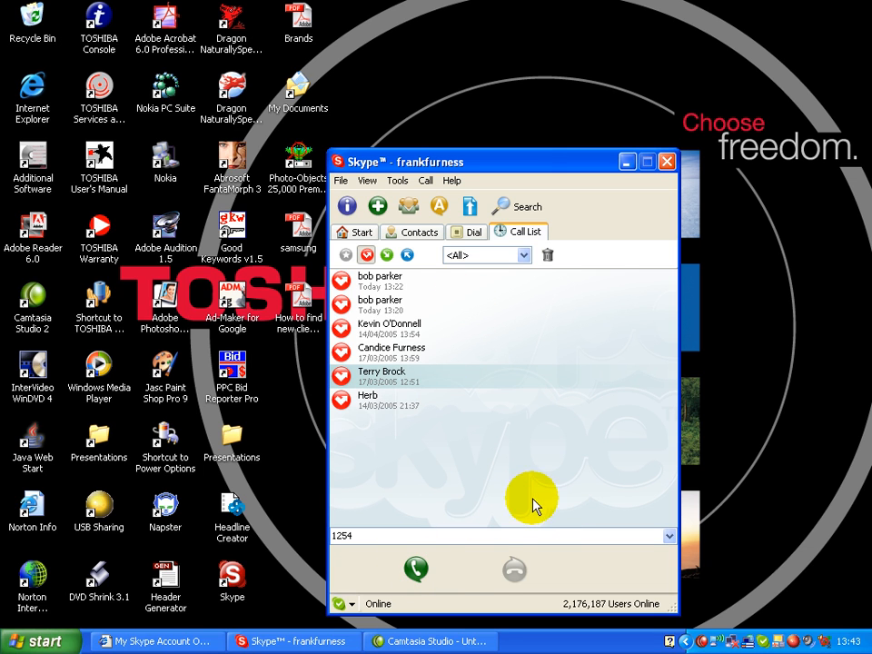